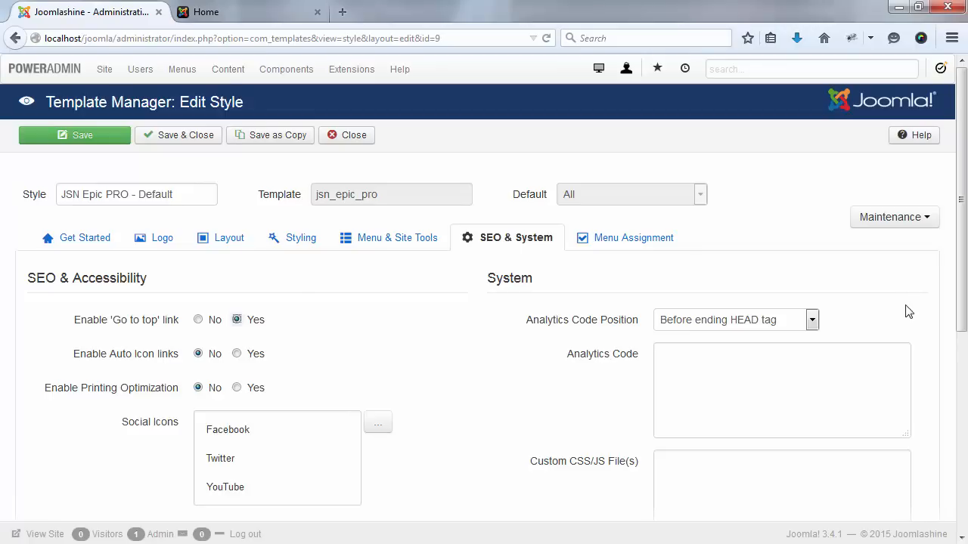
# - Toggle the 'Go to top' link off and back on, then set Enable Auto Icon links to Yes
pyautogui.scroll(-3)
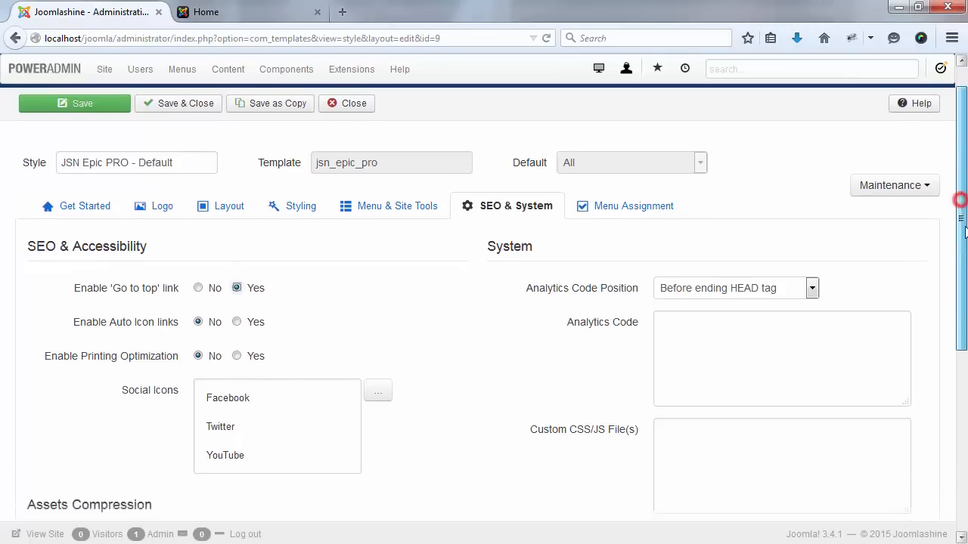
pyautogui.scroll(-3)
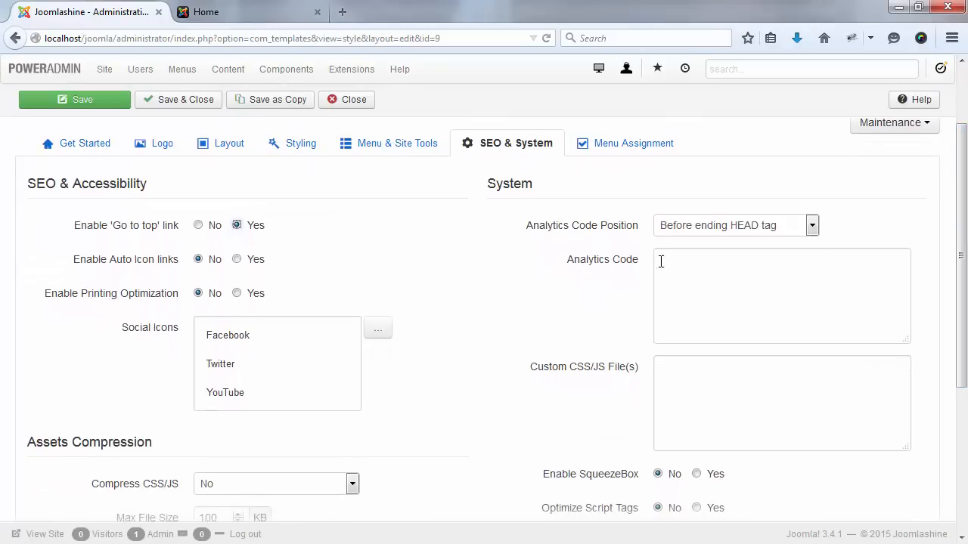
pyautogui.moveTo(416, 242)
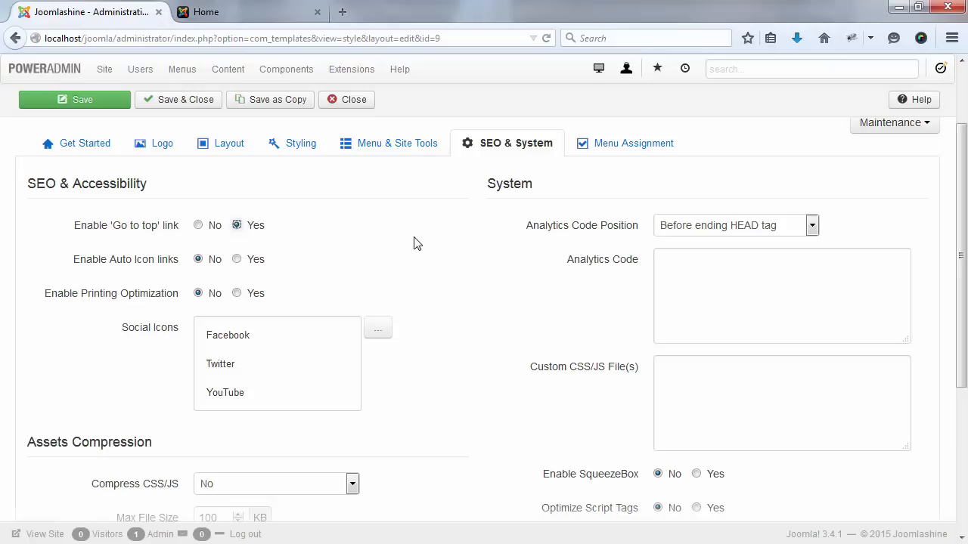
pyautogui.click(198, 224)
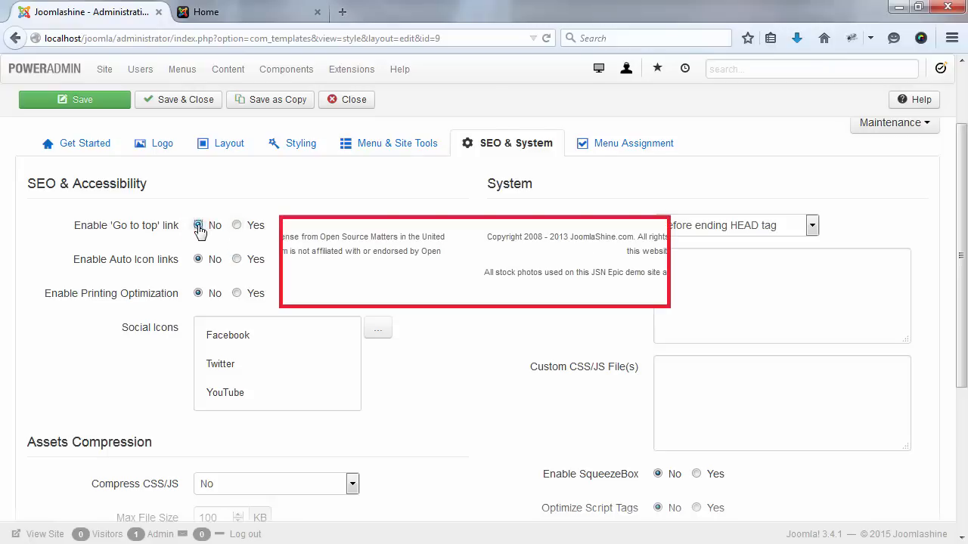
pyautogui.click(237, 225)
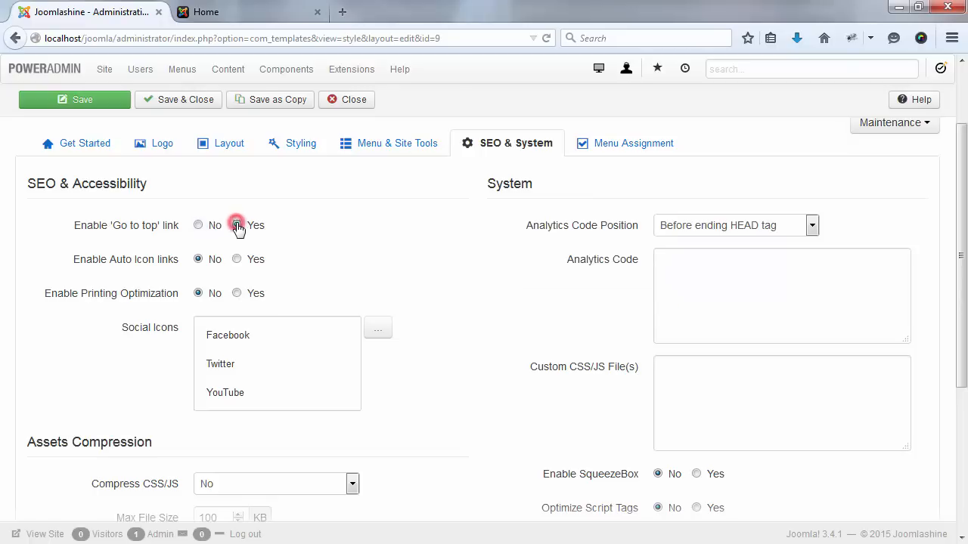
pyautogui.click(237, 224)
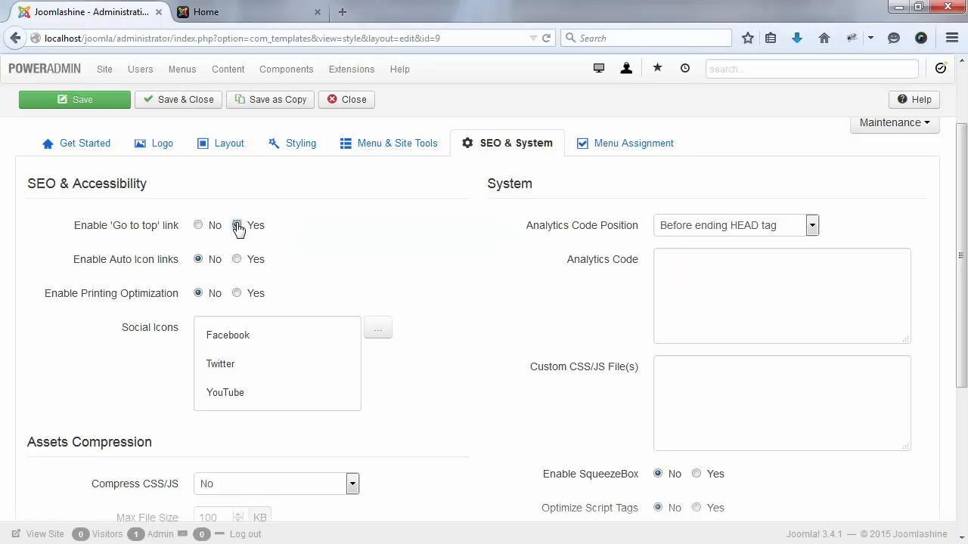
pyautogui.click(236, 224)
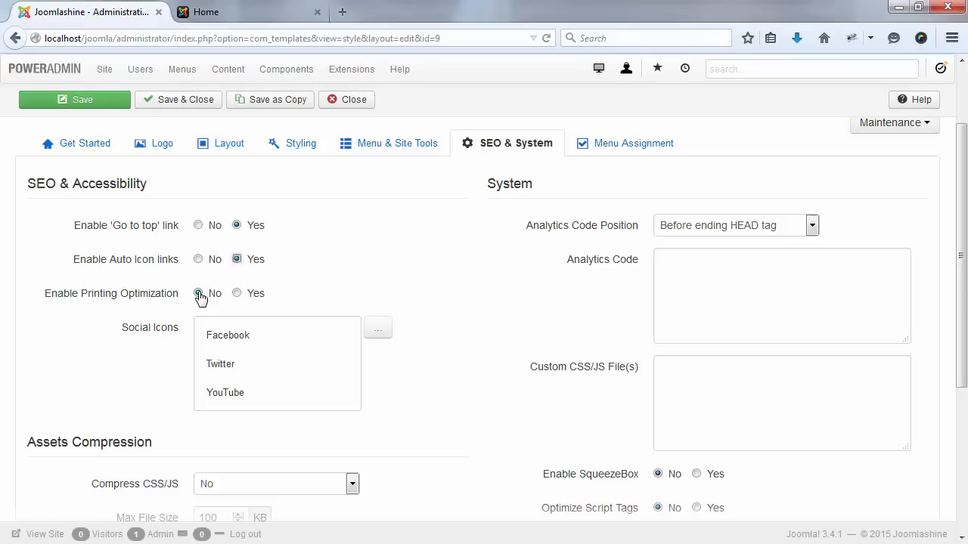
# - Set Enable Printing Optimization to Yes
pyautogui.click(236, 293)
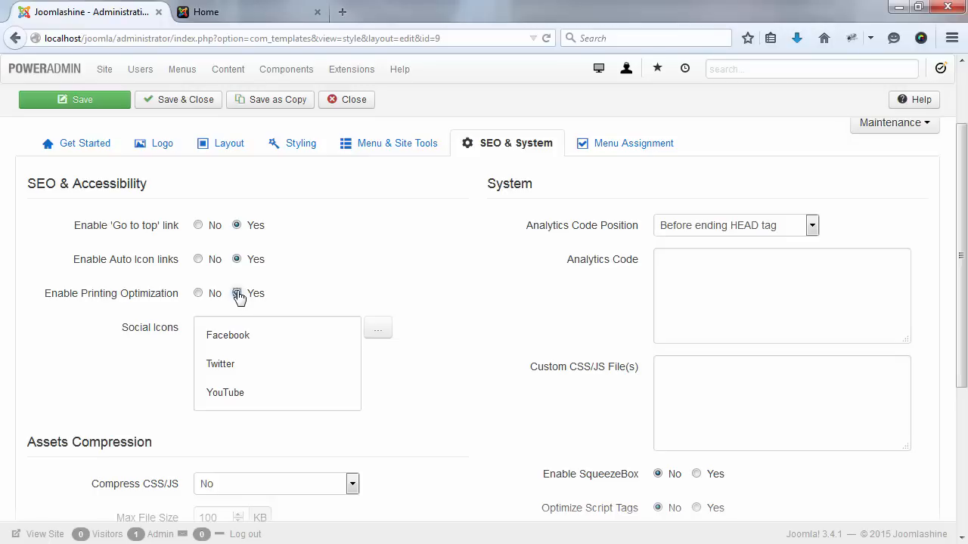
pyautogui.scroll(-3)
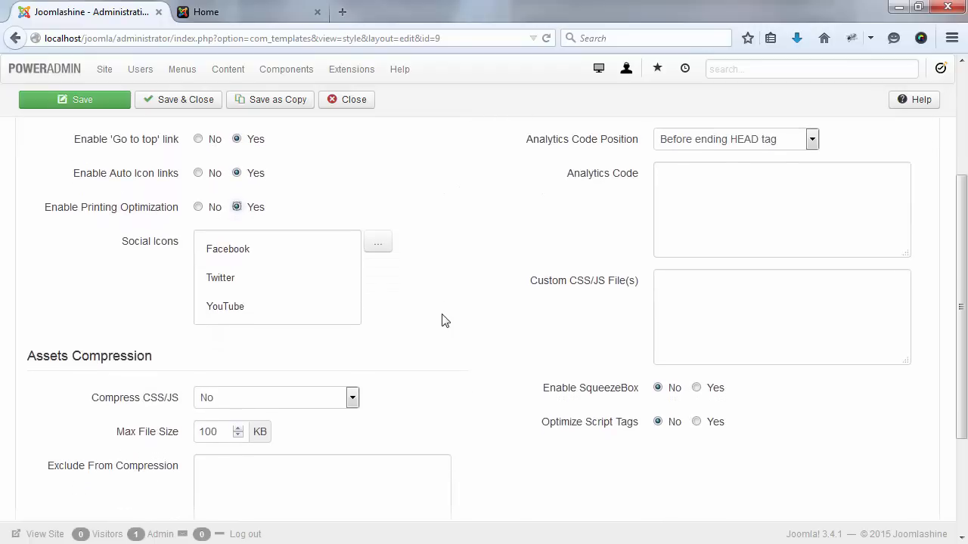
pyautogui.moveTo(392, 265)
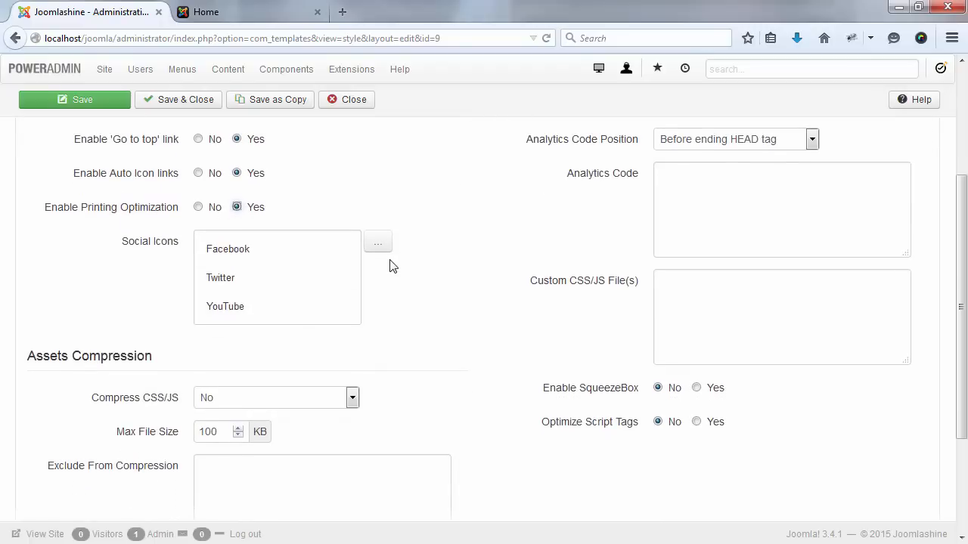
pyautogui.click(378, 242)
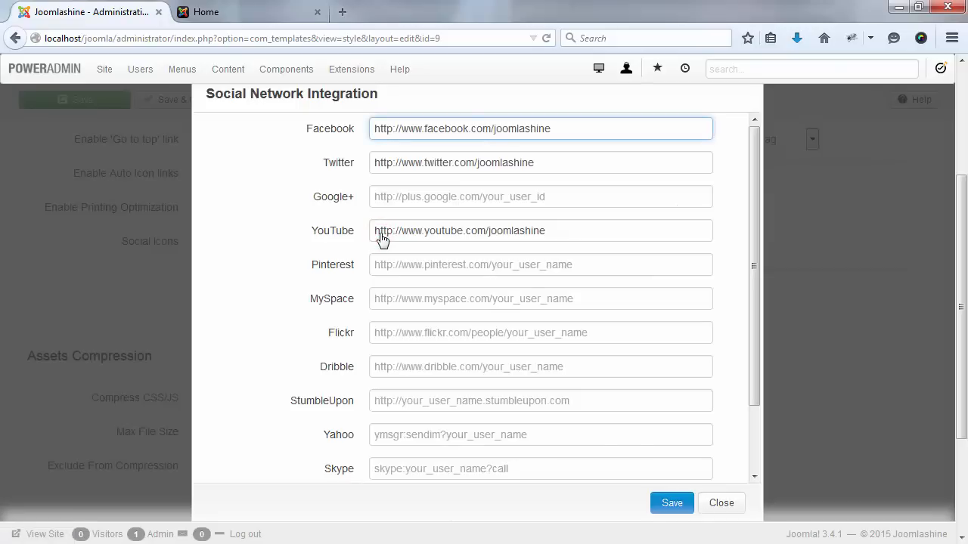
pyautogui.moveTo(522, 184)
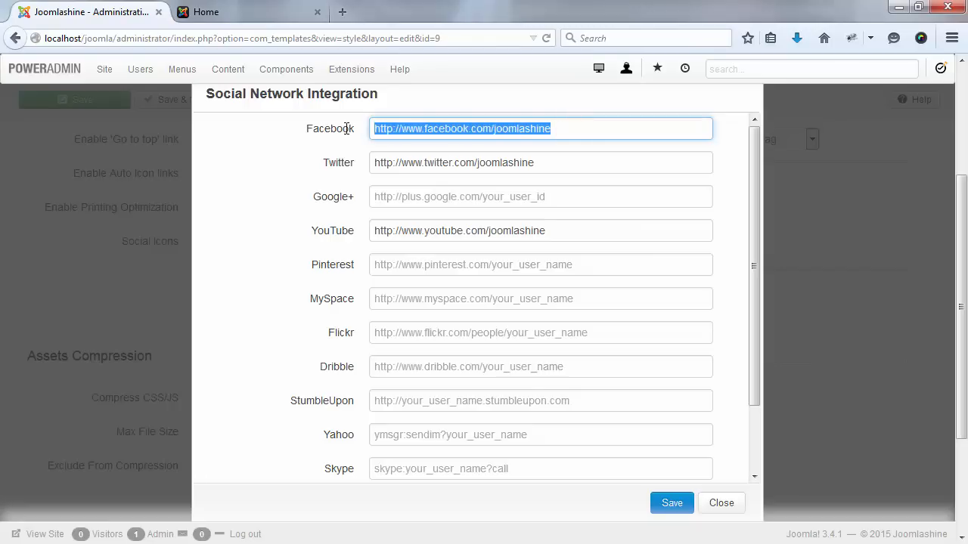
pyautogui.moveTo(731, 246)
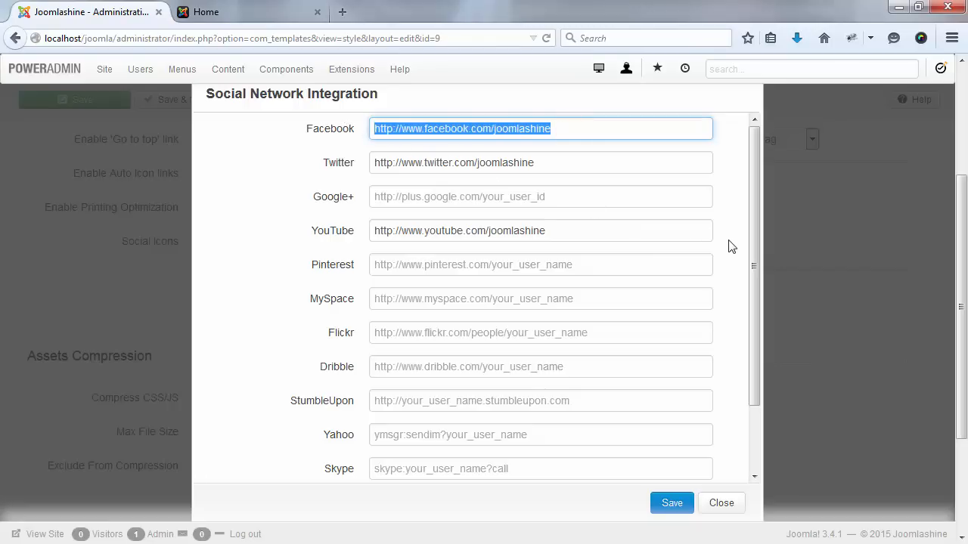
pyautogui.click(721, 503)
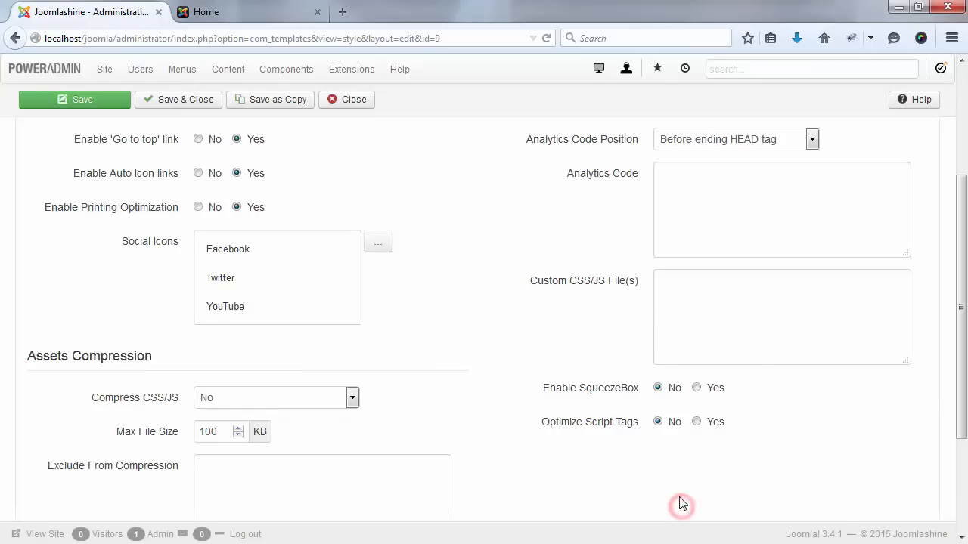
pyautogui.moveTo(563, 355)
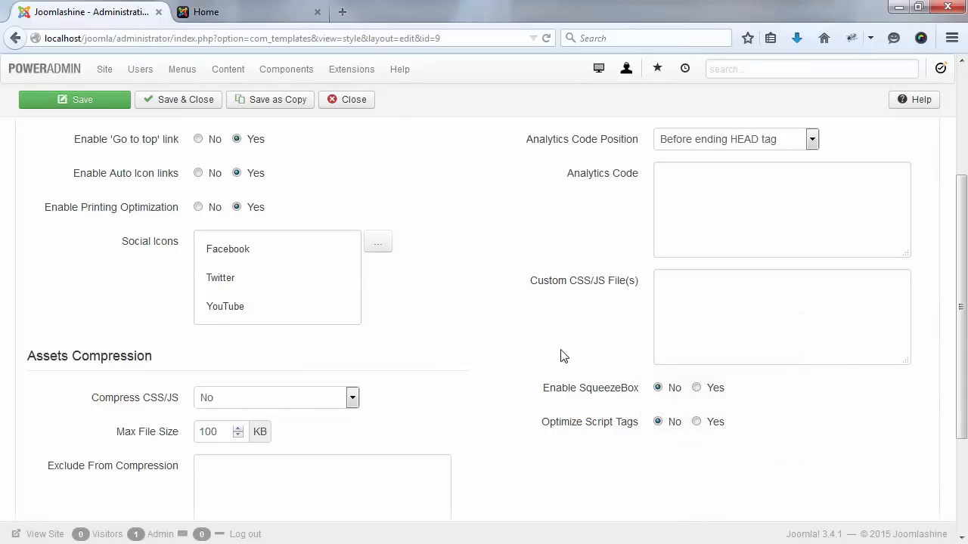
pyautogui.scroll(3)
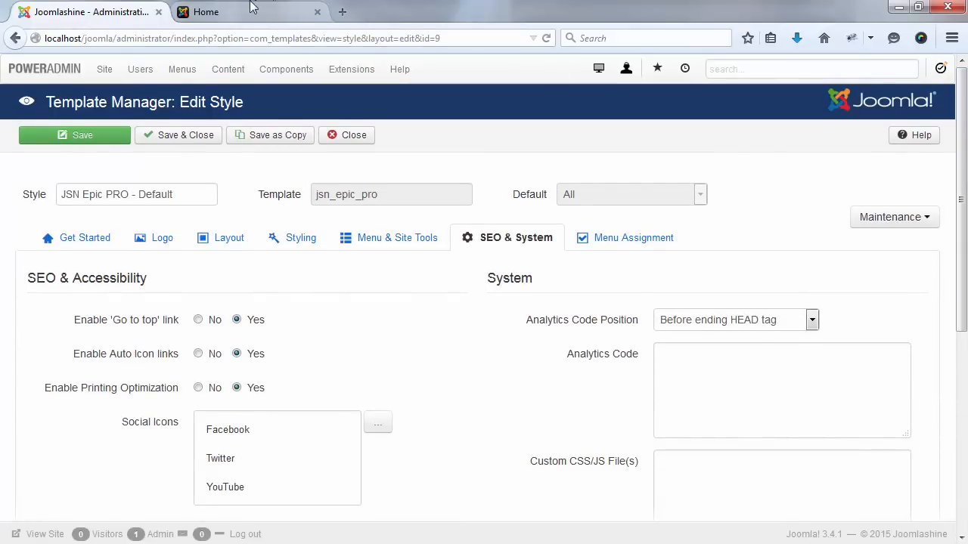
pyautogui.click(227, 12)
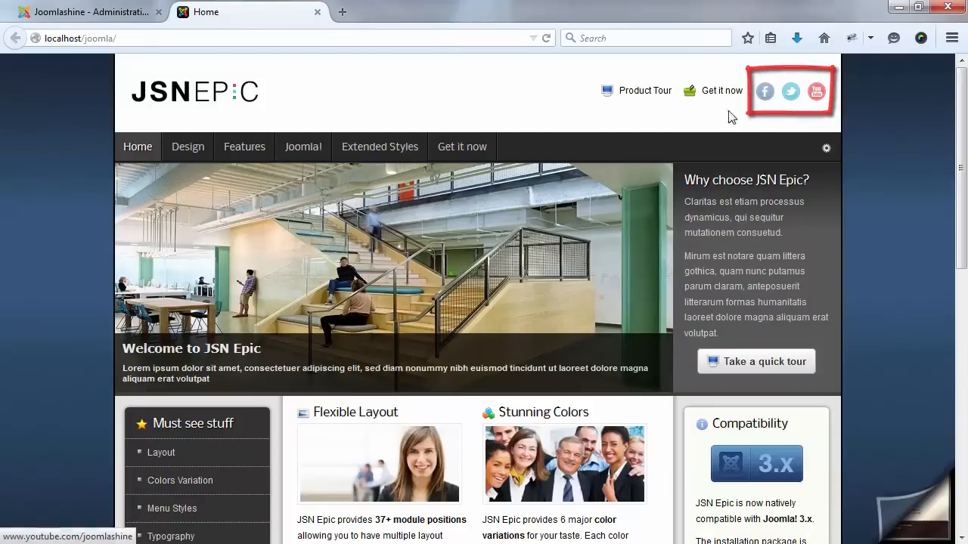
pyautogui.click(90, 12)
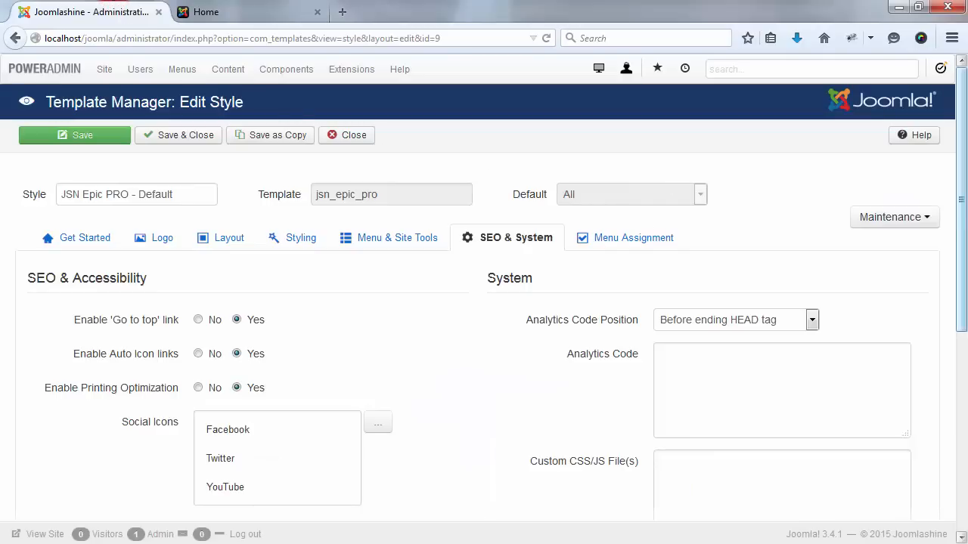
pyautogui.scroll(-3)
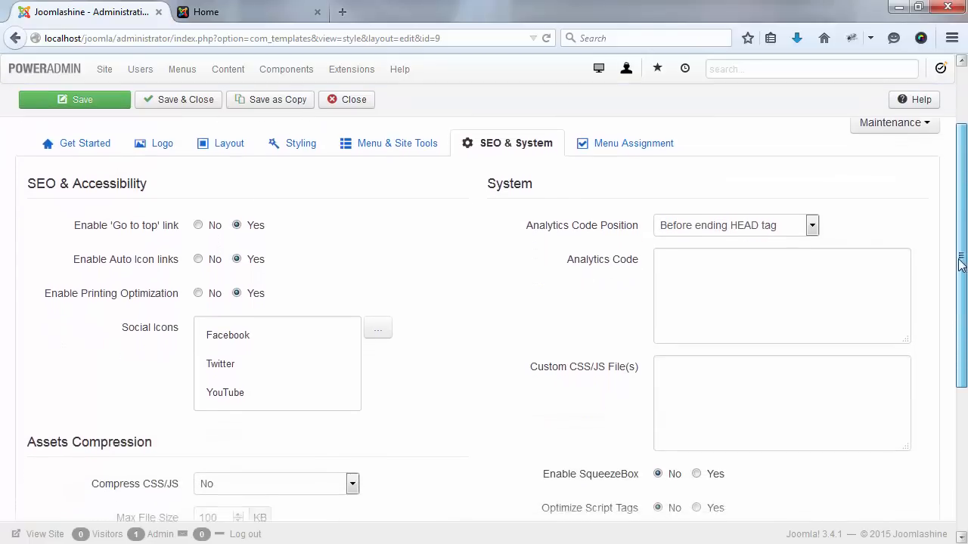
pyautogui.scroll(-3)
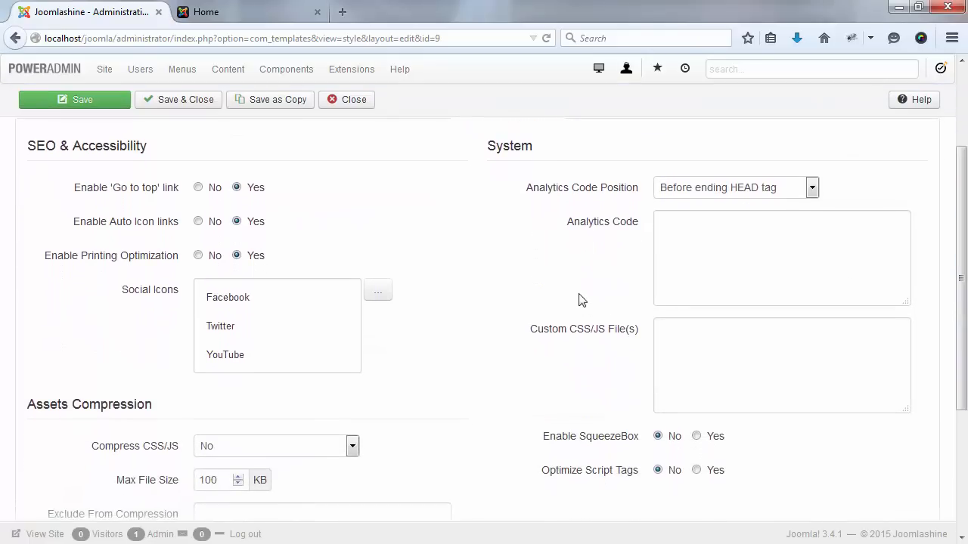
pyautogui.moveTo(569, 301)
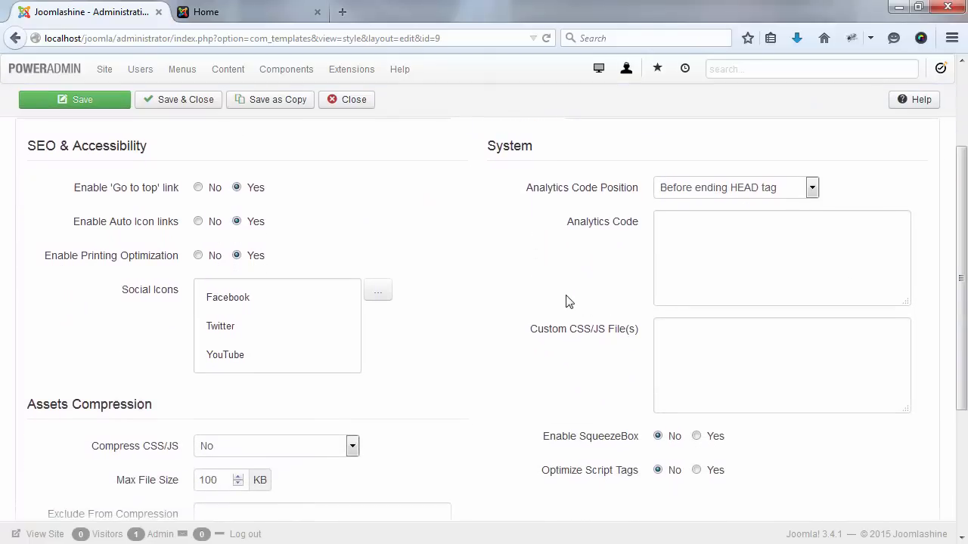
pyautogui.moveTo(867, 214)
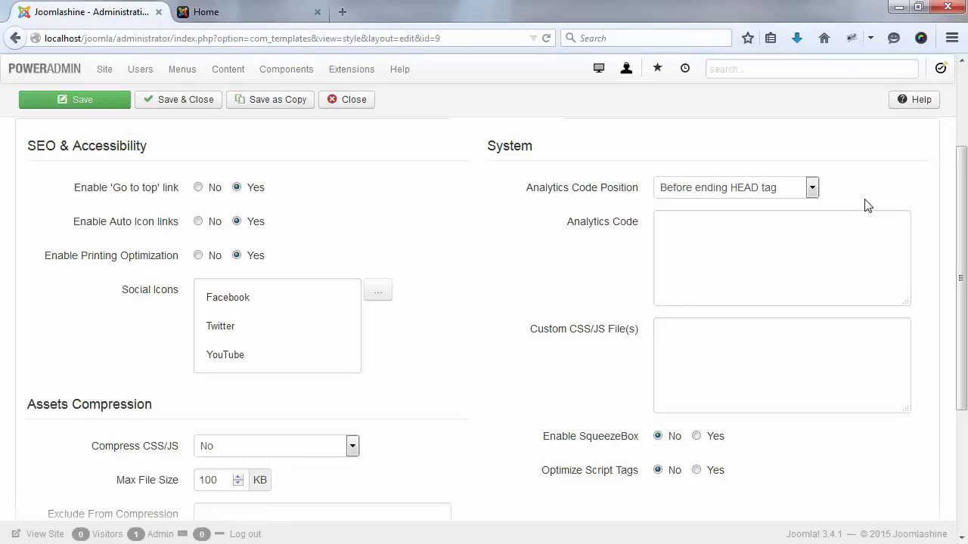
pyautogui.moveTo(826, 192)
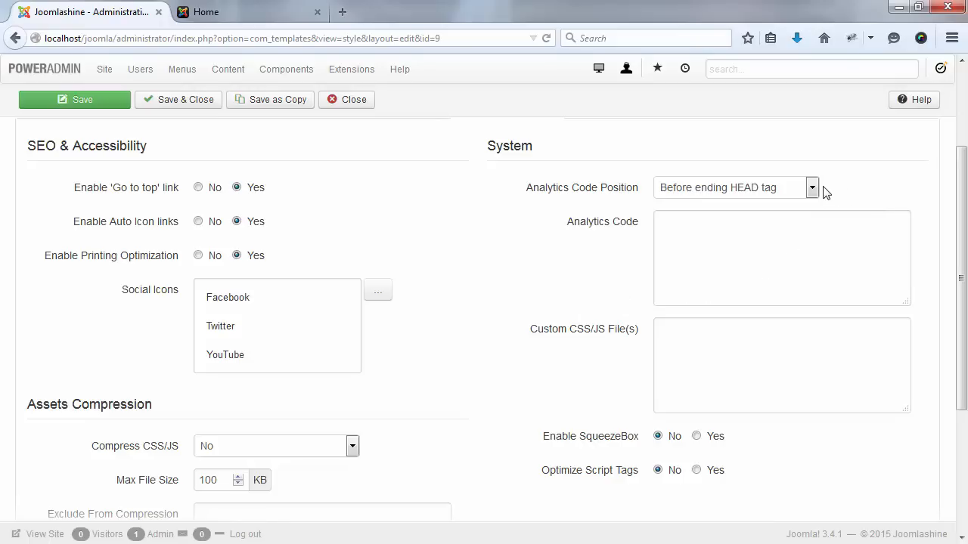
pyautogui.click(811, 186)
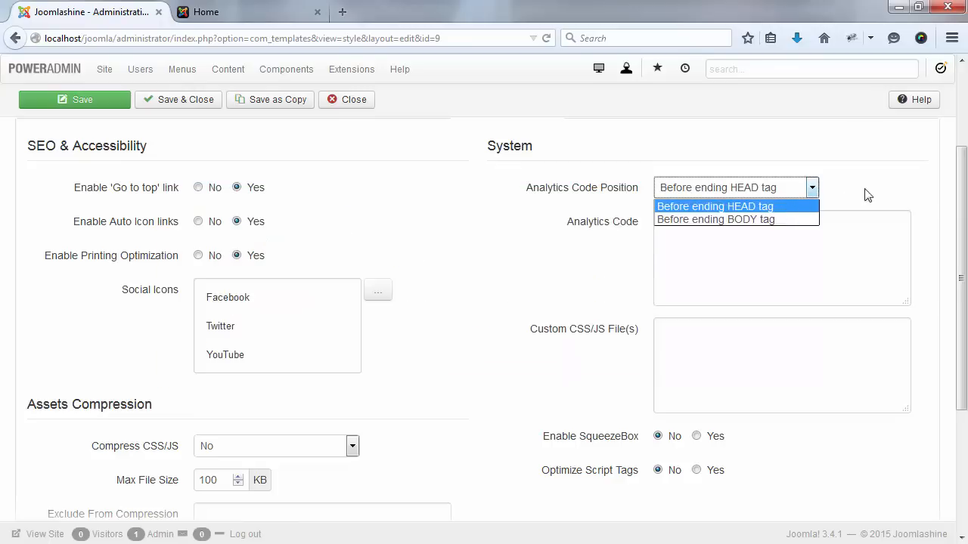
pyautogui.click(714, 205)
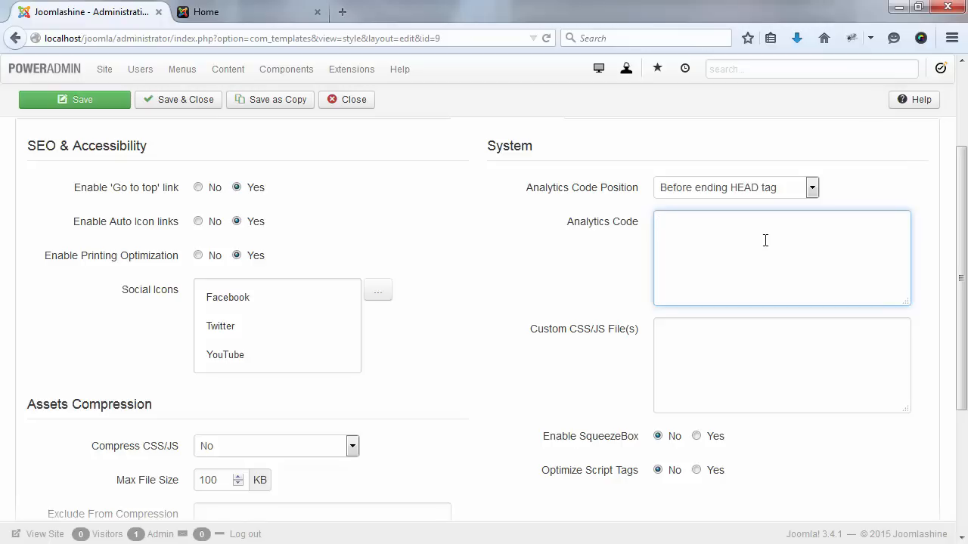
pyautogui.scroll(-3)
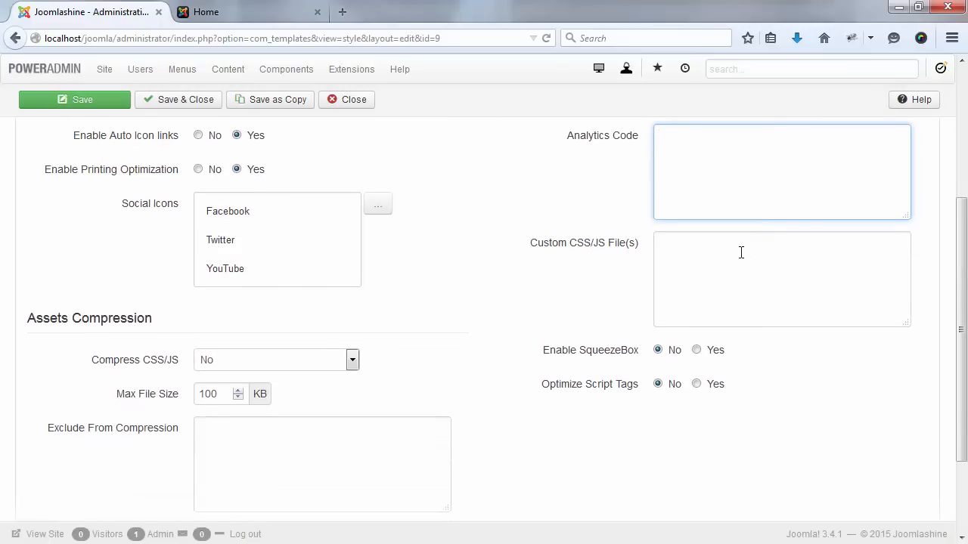
pyautogui.click(740, 252)
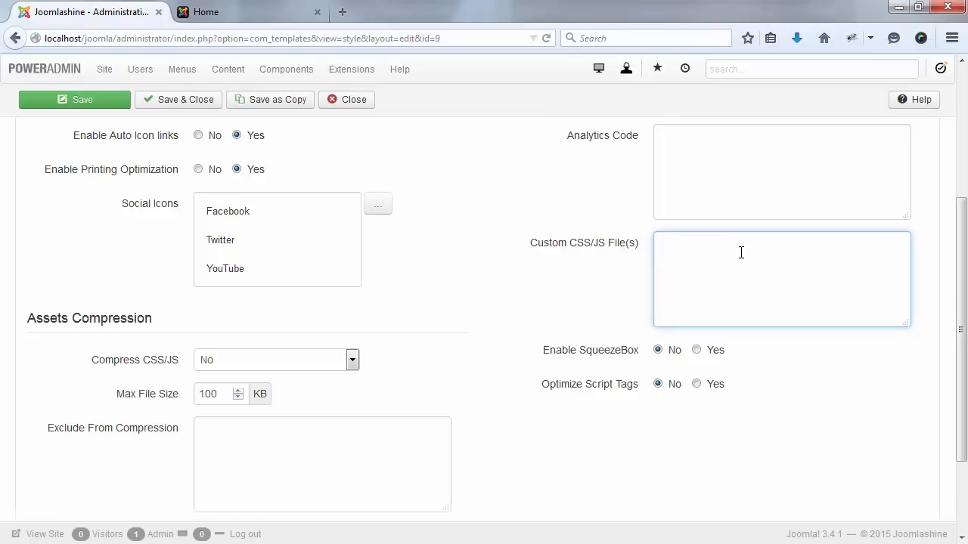
# - Enter custom.css in the Custom CSS/JS File(s) field
pyautogui.write('c')
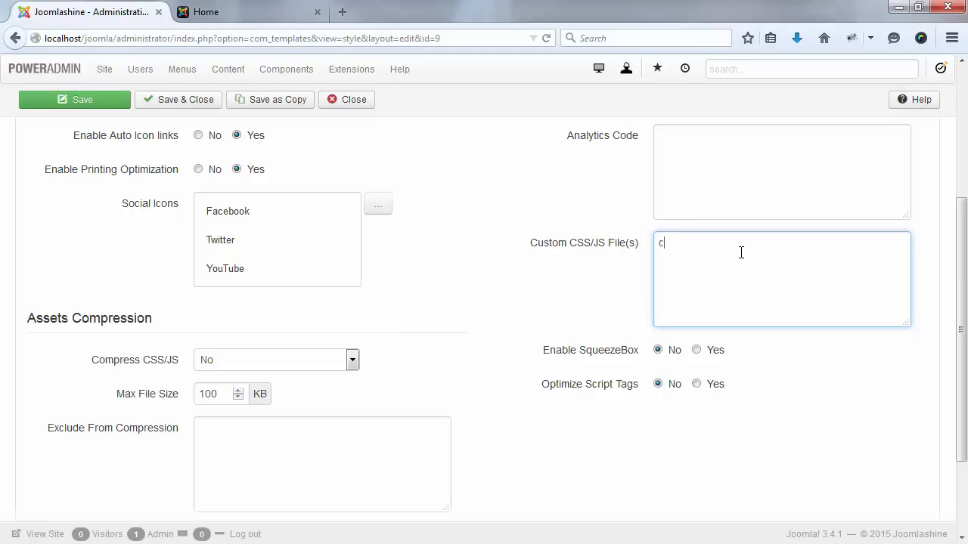
pyautogui.write('ustom.css')
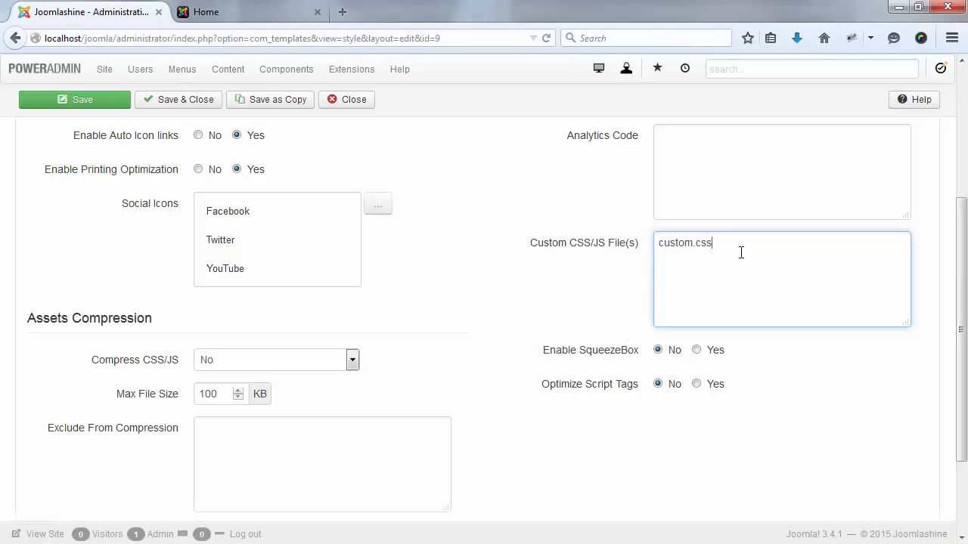
pyautogui.scroll(-3)
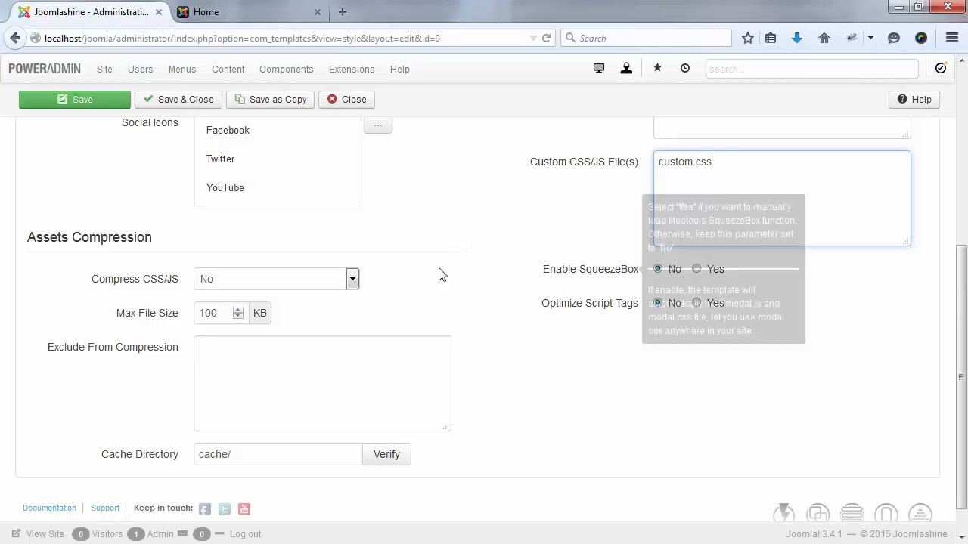
pyautogui.click(352, 279)
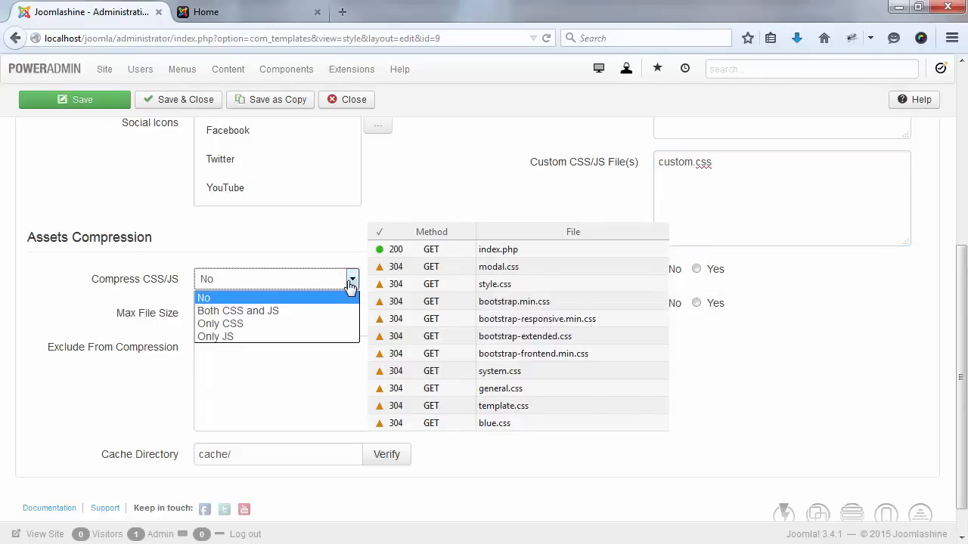
pyautogui.moveTo(321, 313)
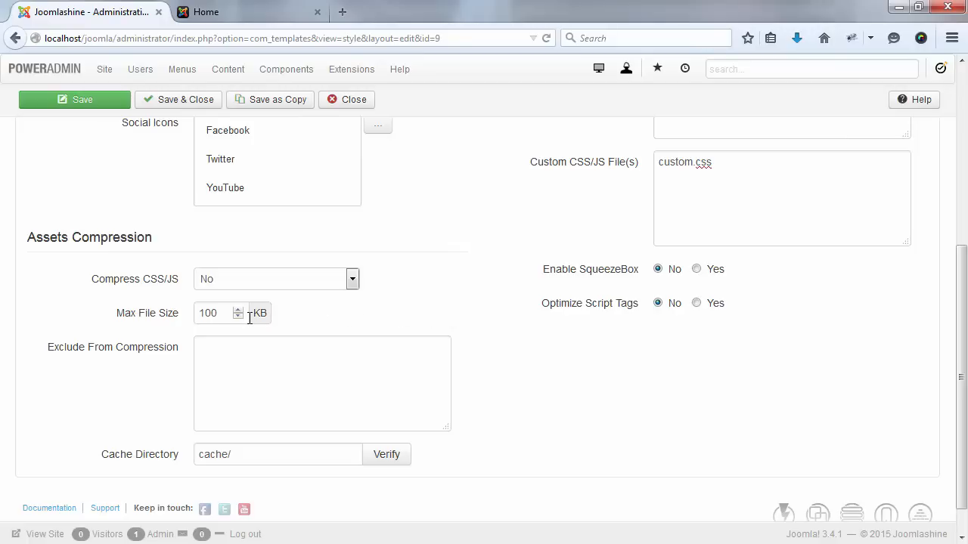
pyautogui.moveTo(234, 454)
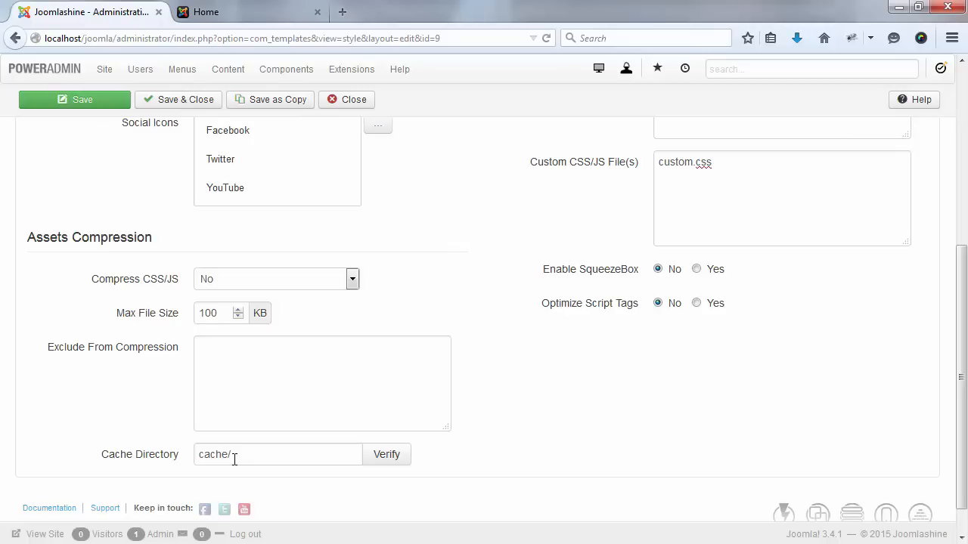
pyautogui.moveTo(236, 444)
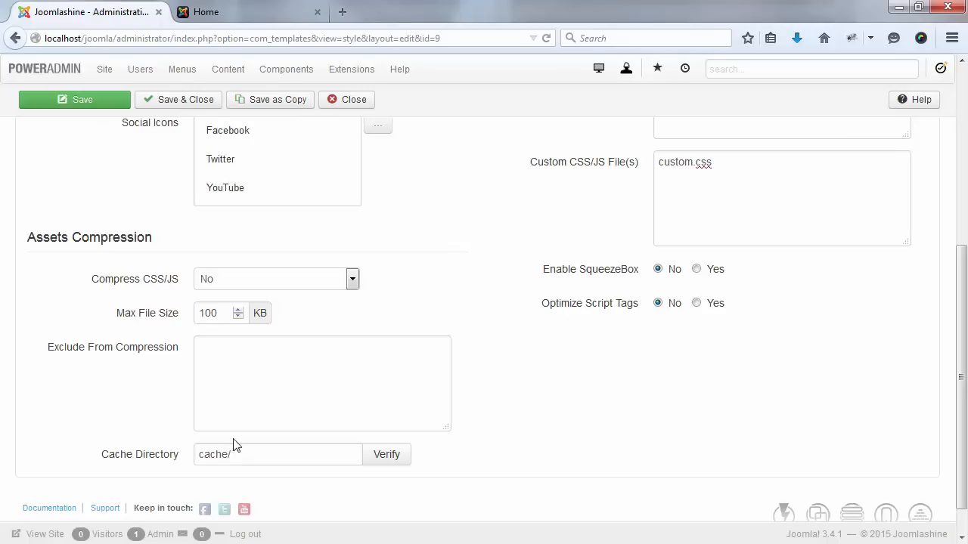
pyautogui.click(237, 356)
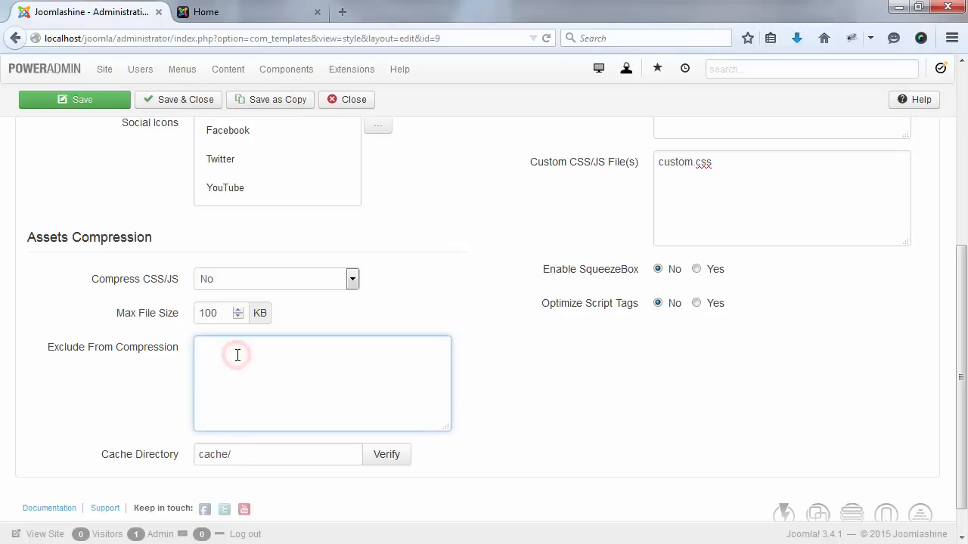
pyautogui.click(237, 356)
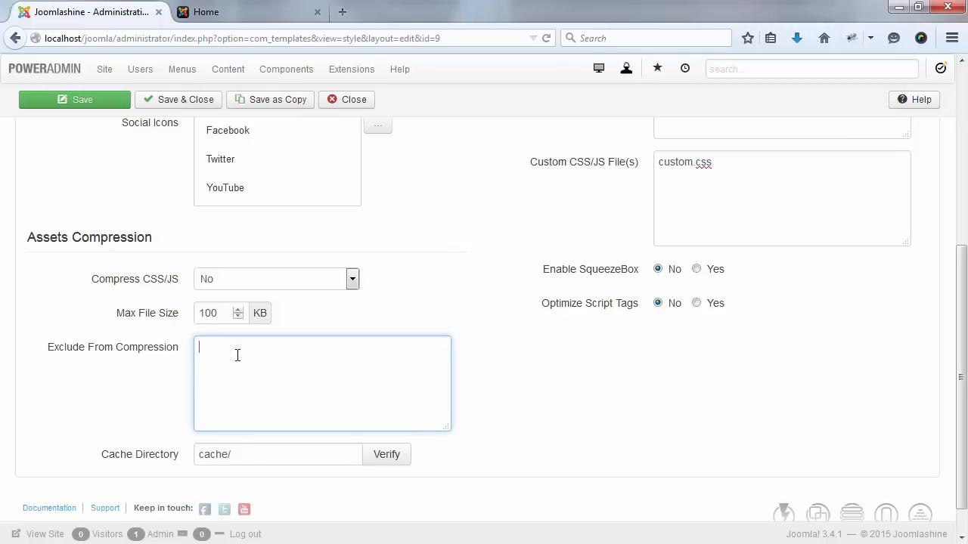
pyautogui.moveTo(870, 356)
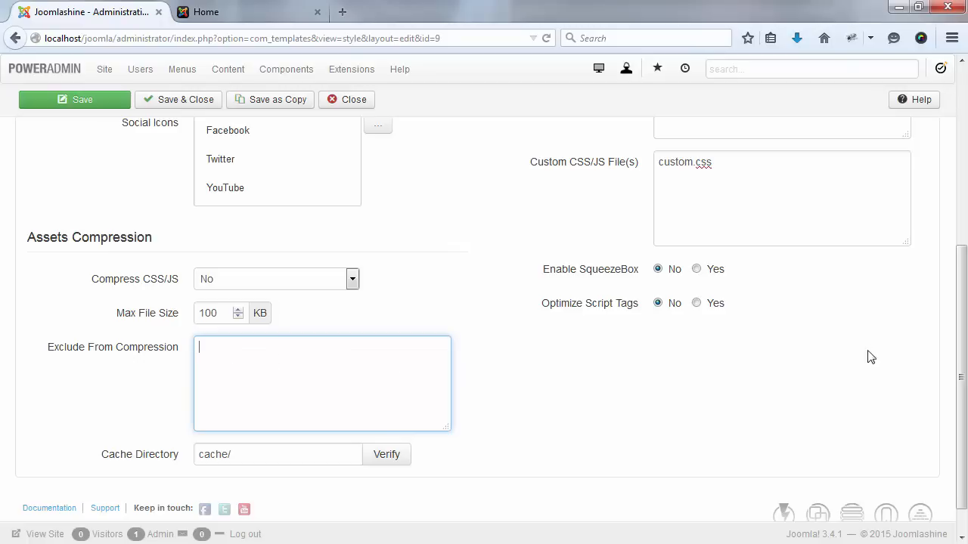
pyautogui.scroll(3)
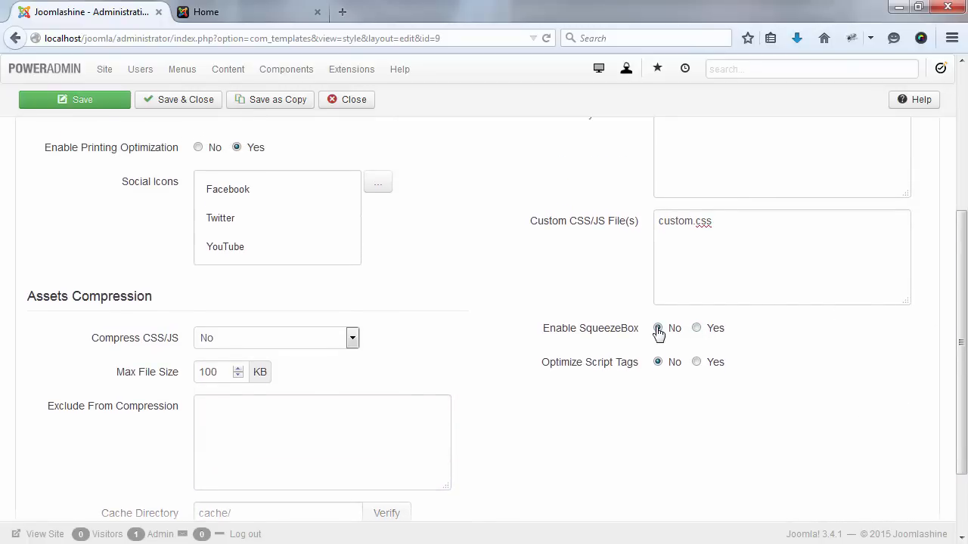
# - Set Enable SqueezeBox and Optimize Script Tags both to Yes
pyautogui.click(658, 328)
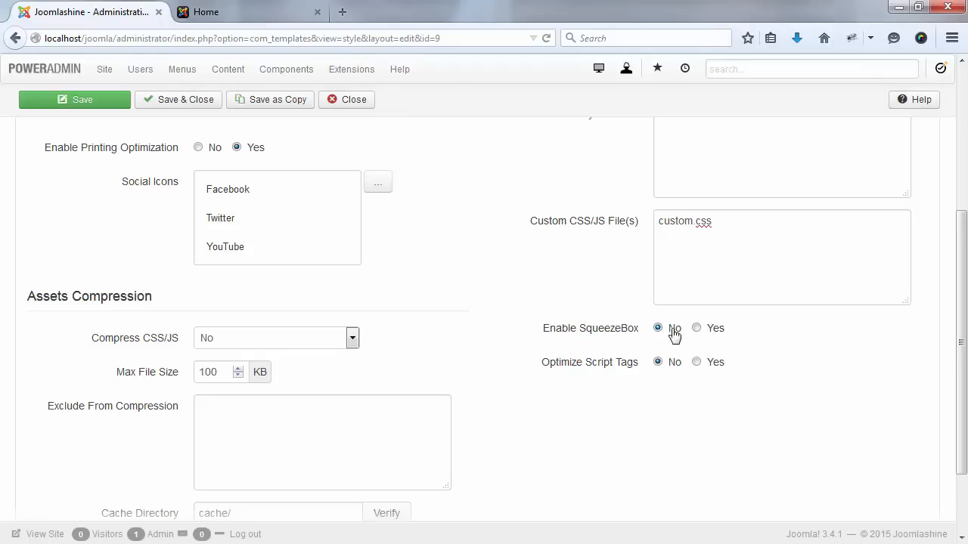
pyautogui.click(696, 328)
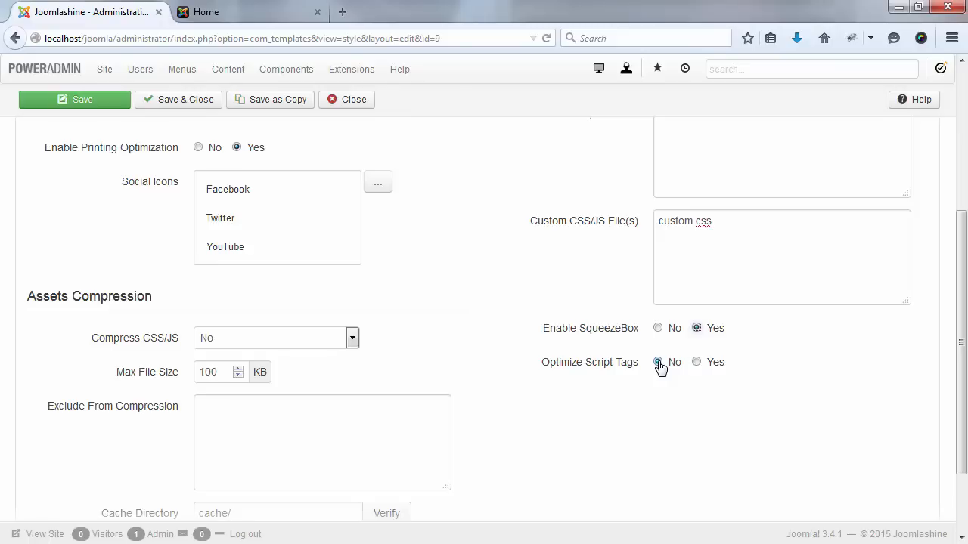
pyautogui.click(696, 362)
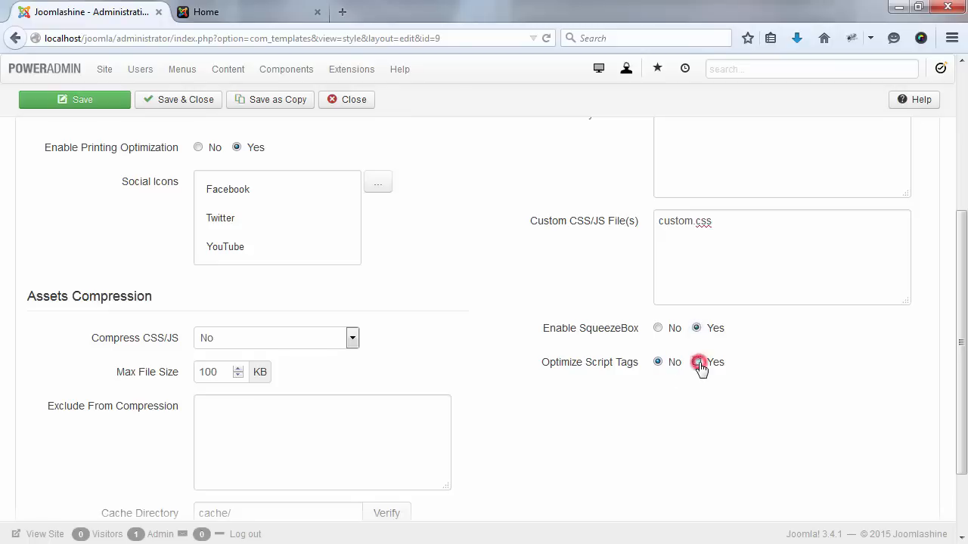
pyautogui.click(696, 362)
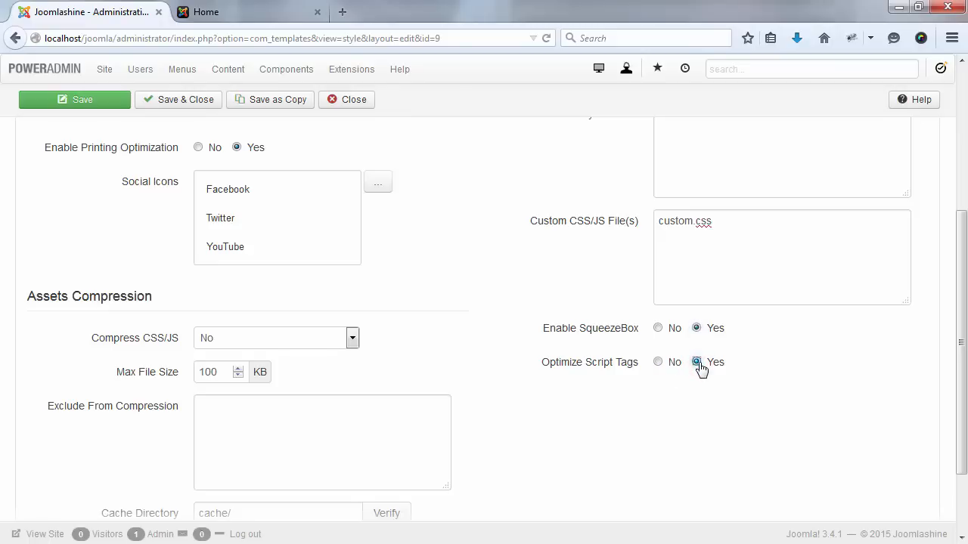